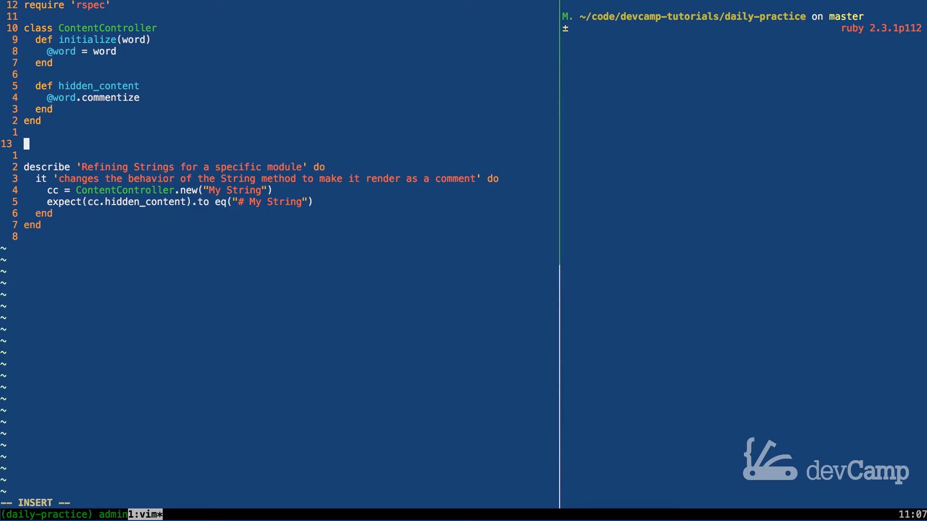
# Write the string "My Word" and prefix it with a # comment marker.
pyautogui.write('My')
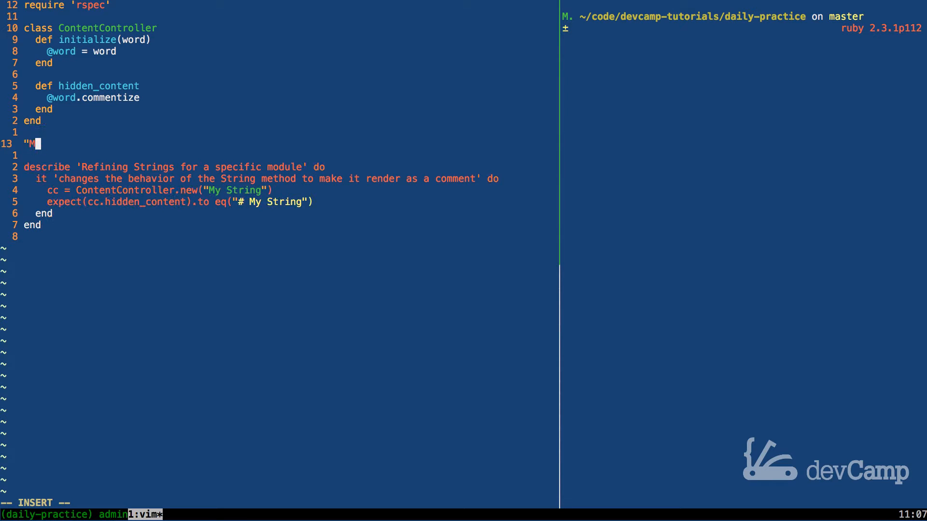
pyautogui.write('y Word"')
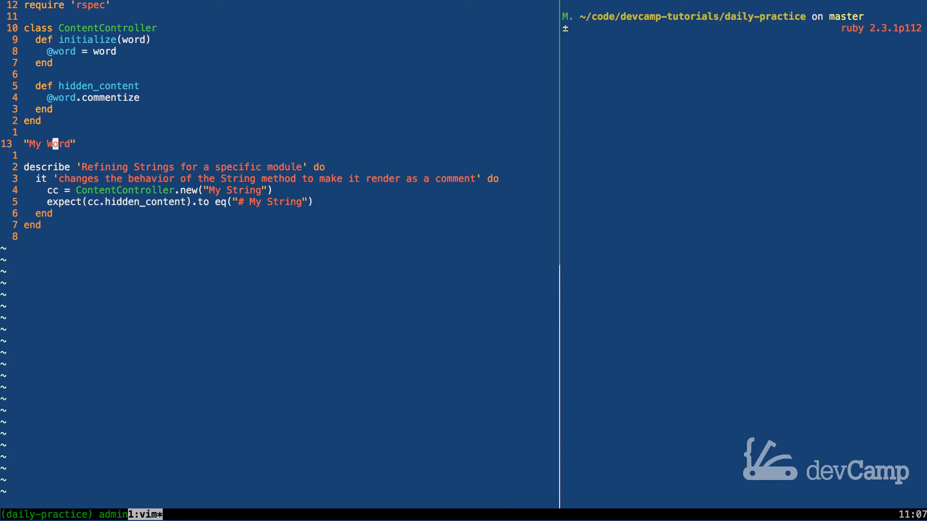
pyautogui.press('i')
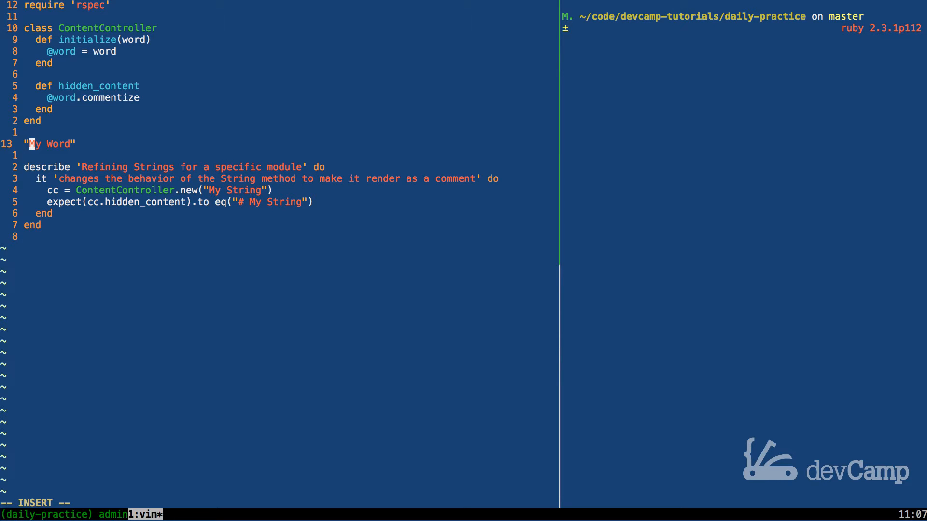
pyautogui.write('#')
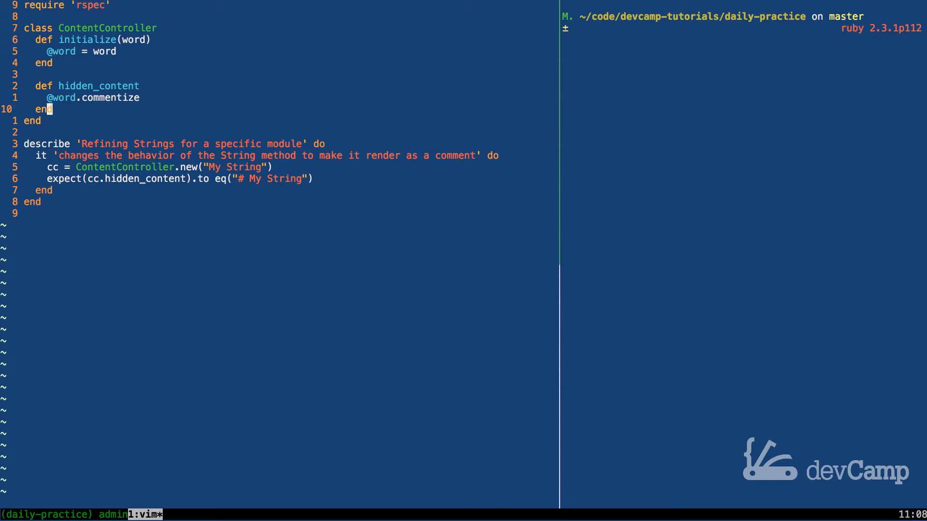
# Define class String with a commentize method returning "# #{self}".
pyautogui.press('o')
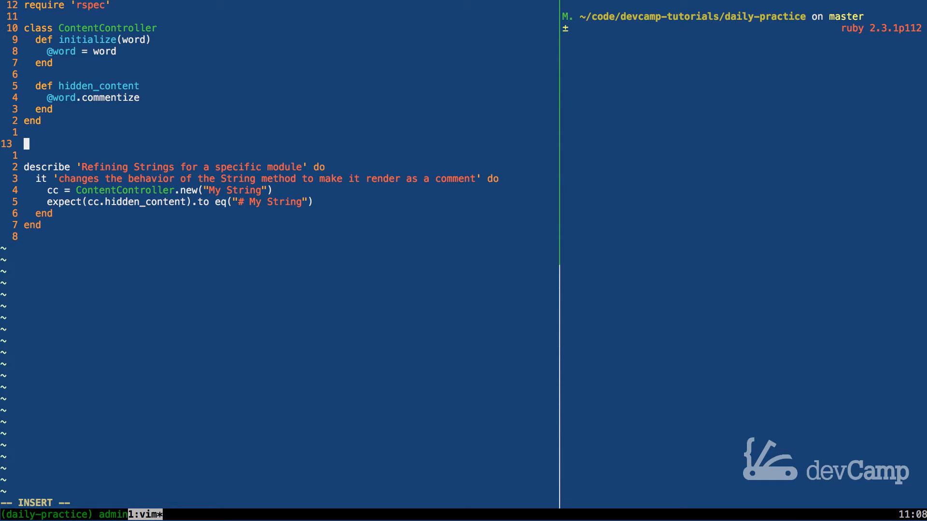
pyautogui.write('class')
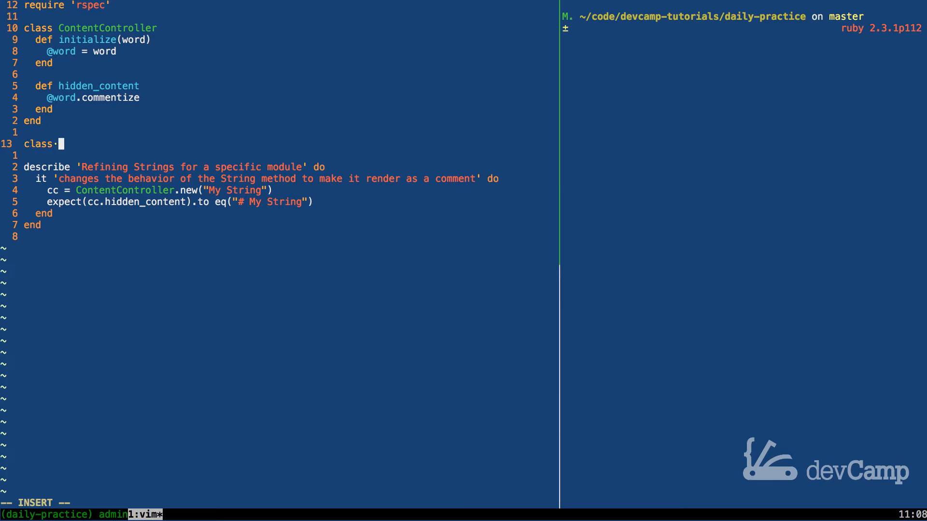
pyautogui.write('String')
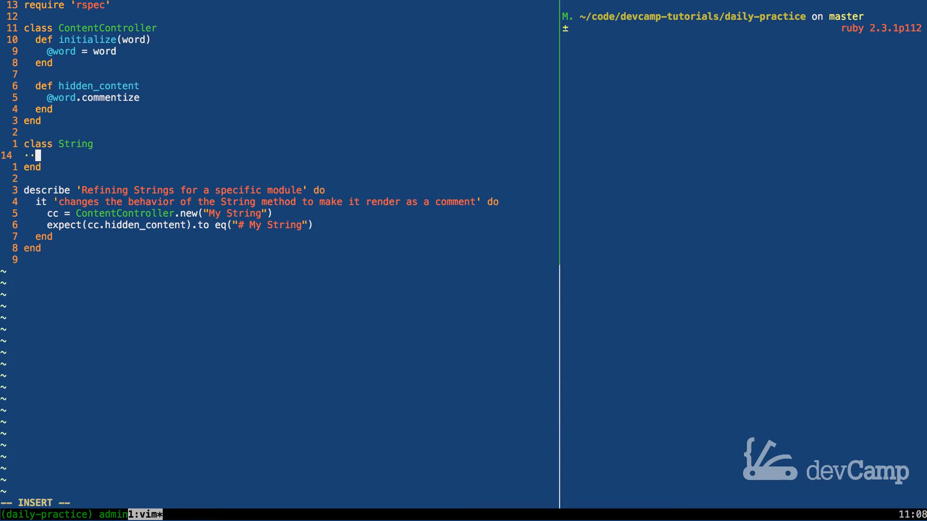
pyautogui.write('def commentize')
pyautogui.write('"')
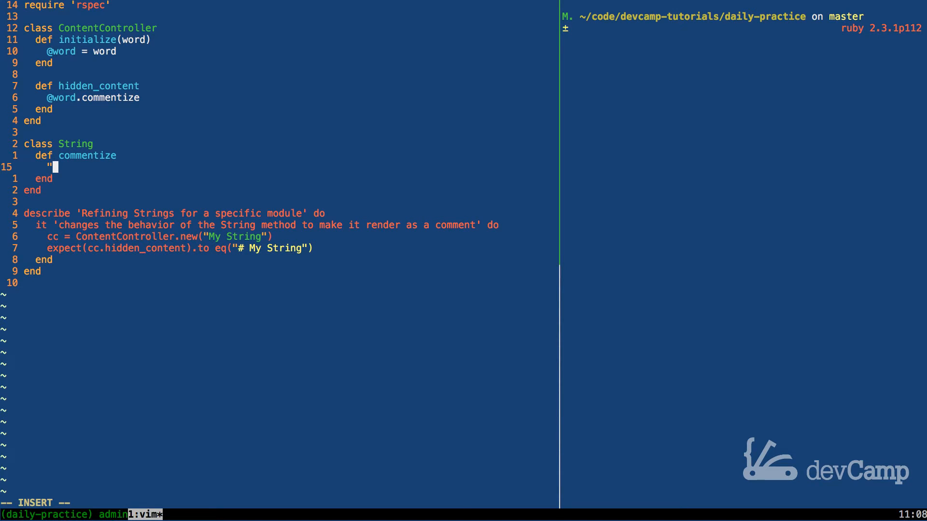
pyautogui.write('# #{self')
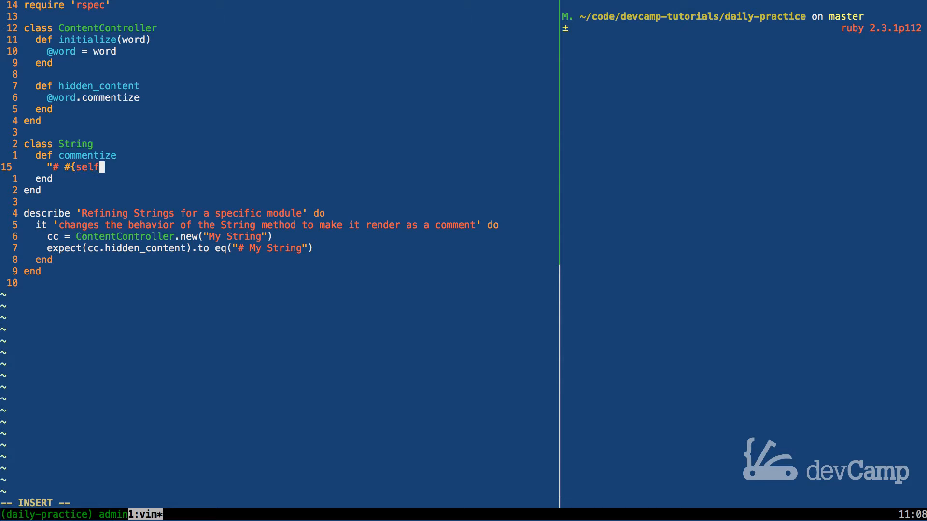
pyautogui.write('}')
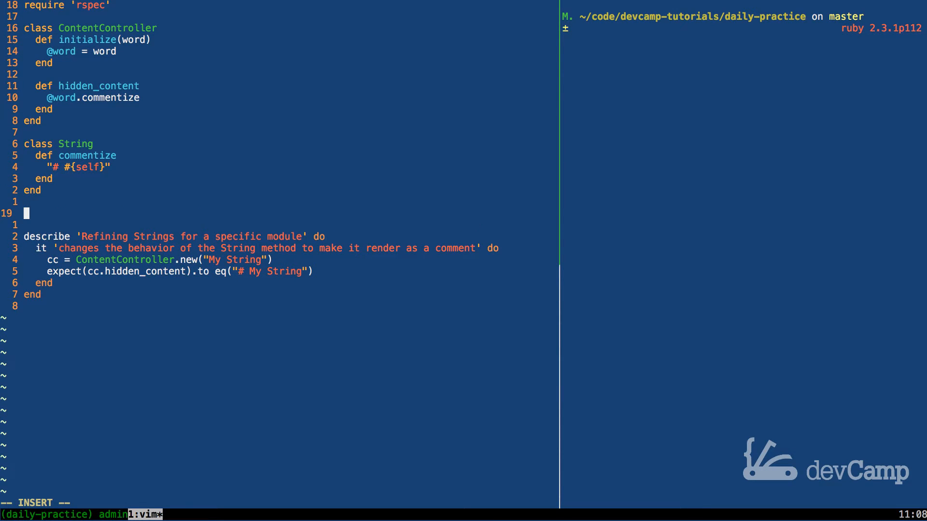
# Call "My Word".commentize so the annotation shows "# My Word".
pyautogui.write('"')
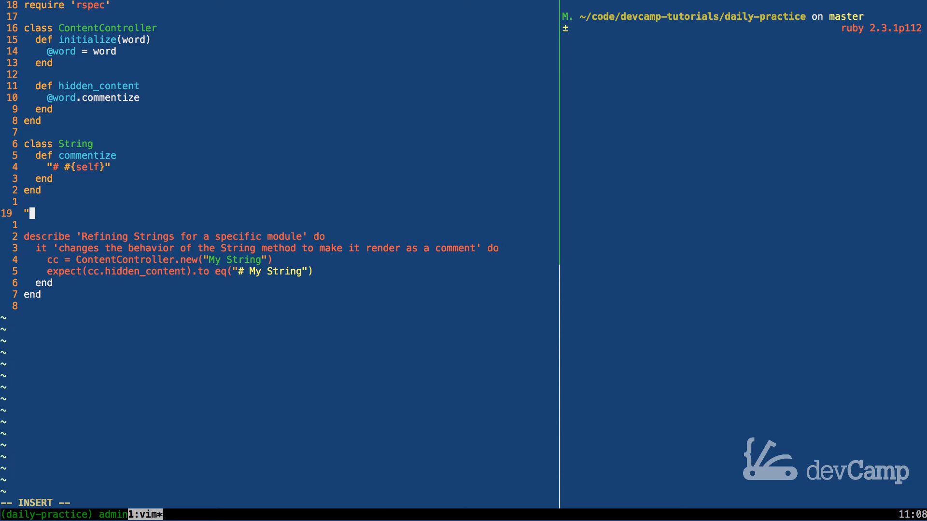
pyautogui.write('My W')
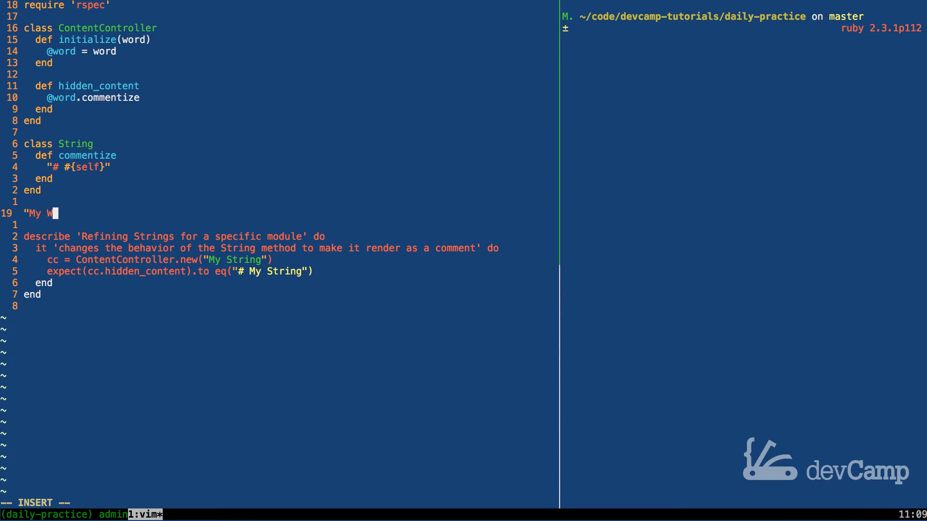
pyautogui.write('ord".comm')
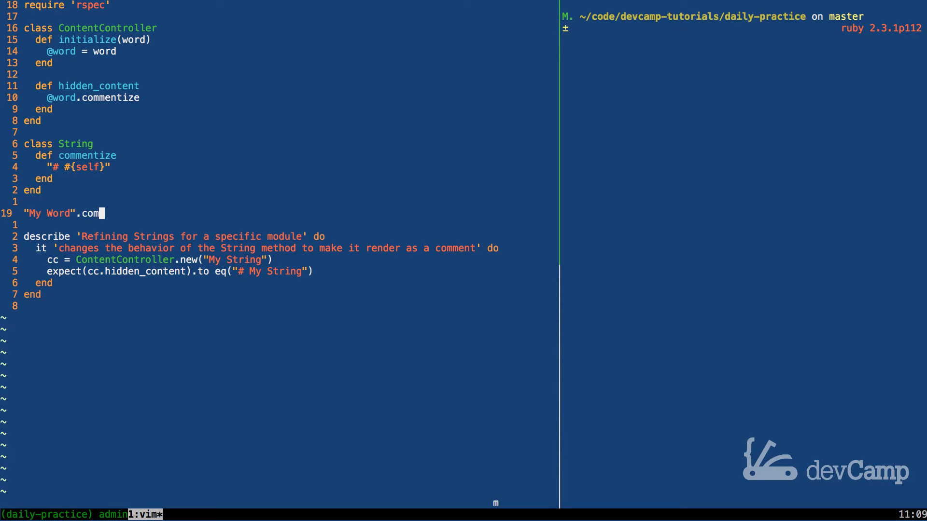
pyautogui.write('mentize  # => "# My Word')
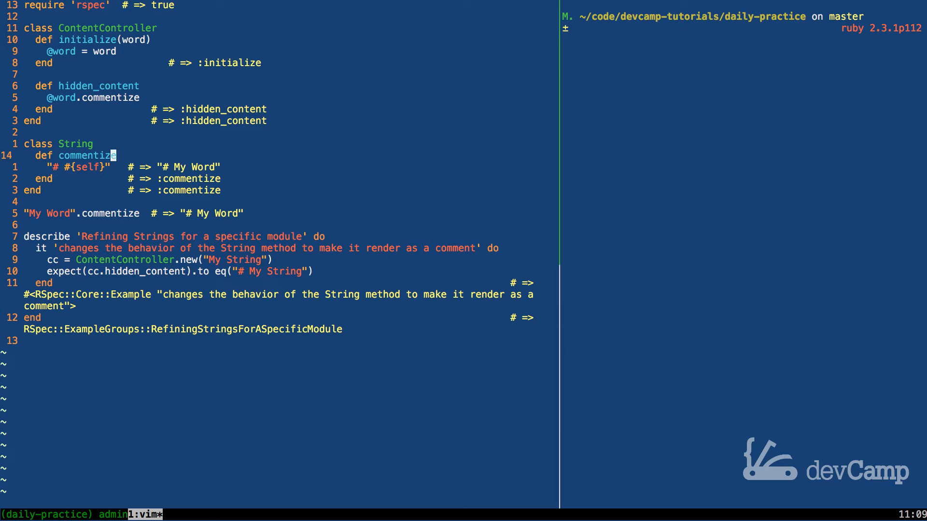
# Add the example line <!-- My comment --> below the commentize call.
pyautogui.press('j')
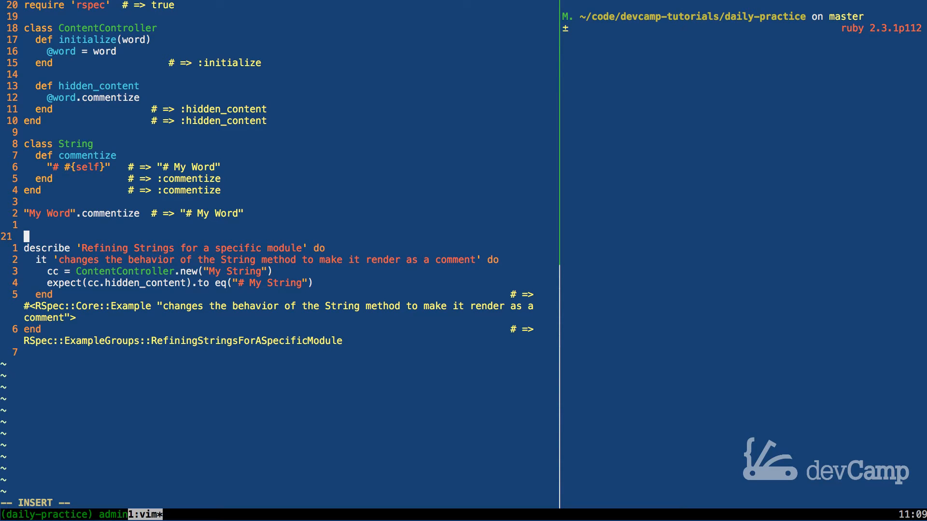
pyautogui.write('<')
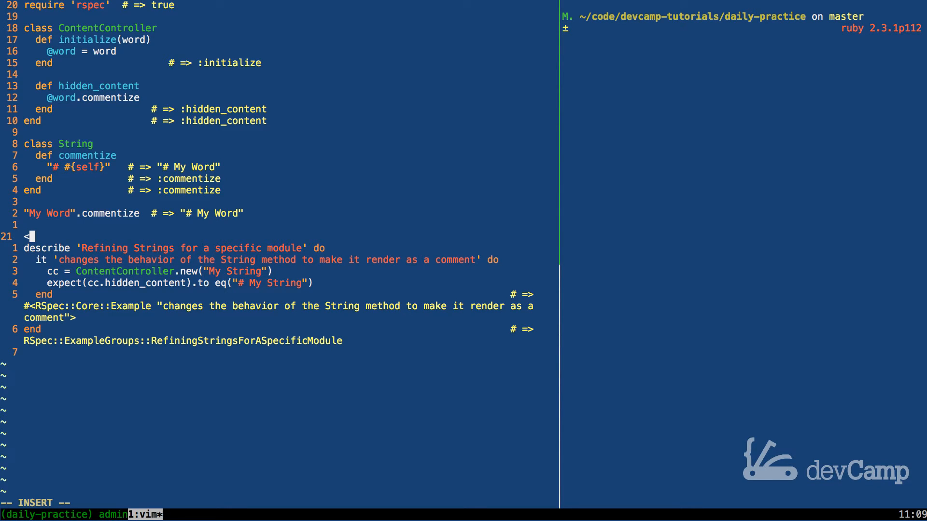
pyautogui.write('!')
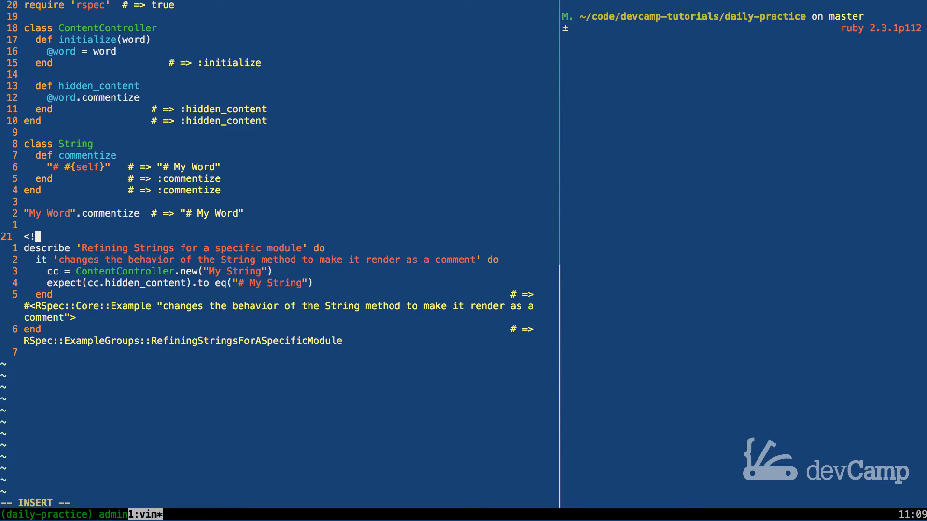
pyautogui.write('--')
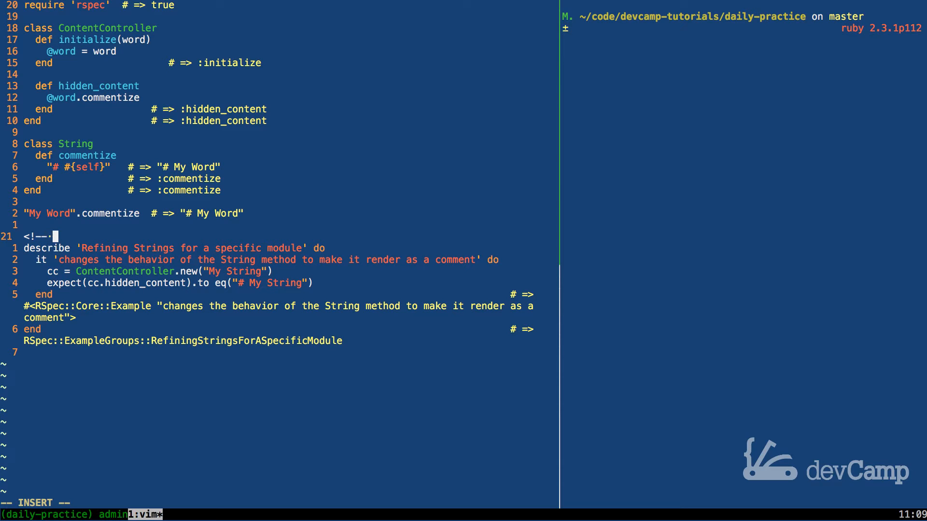
pyautogui.write('My comment -->')
pyautogui.write('/')
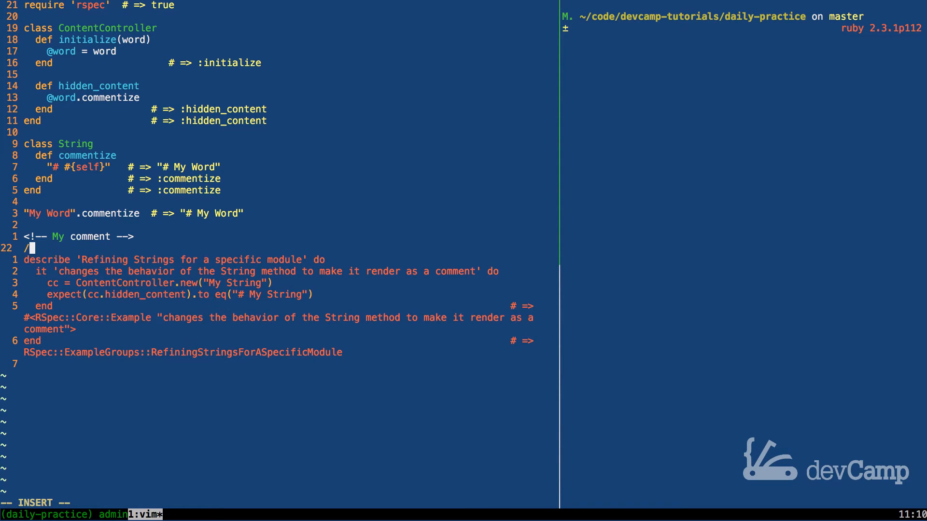
# Add the example line /* my comment */ and delete a scratch line.
pyautogui.write('* my')
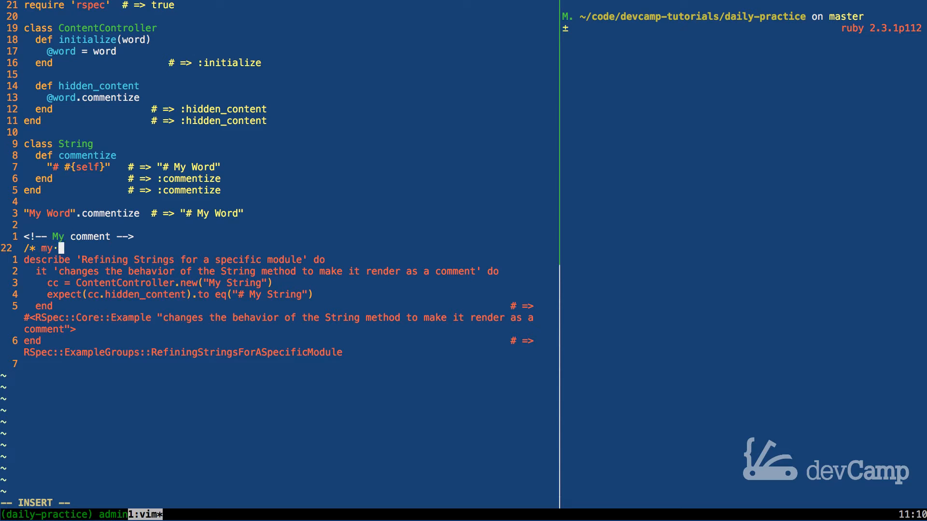
pyautogui.write('comment')
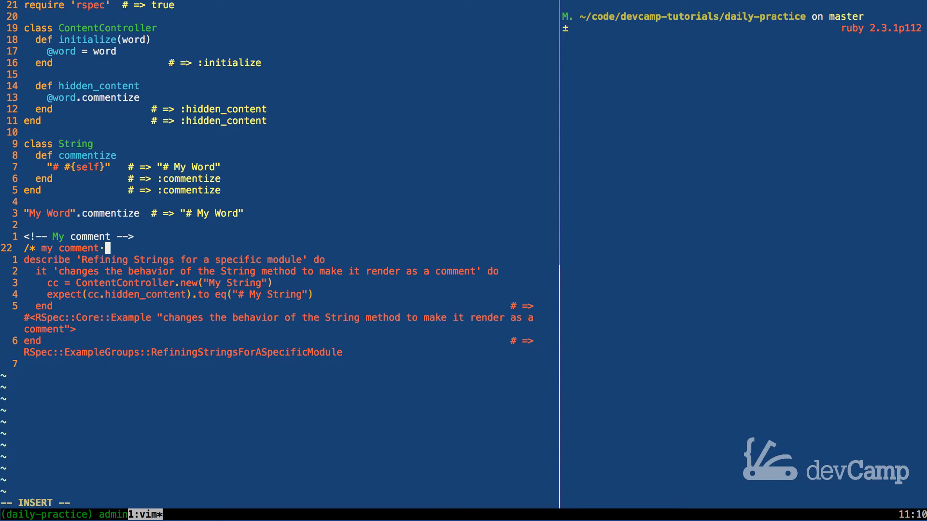
pyautogui.write('*/')
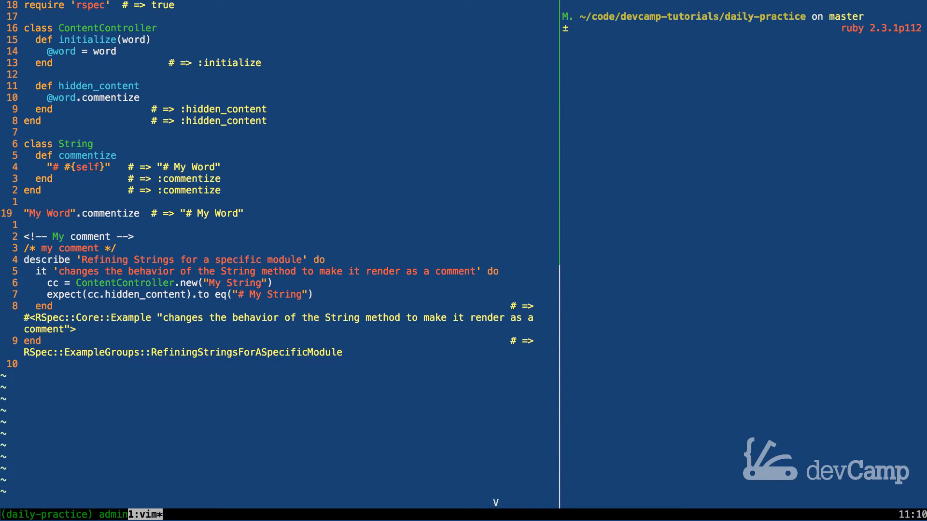
pyautogui.press('dd')
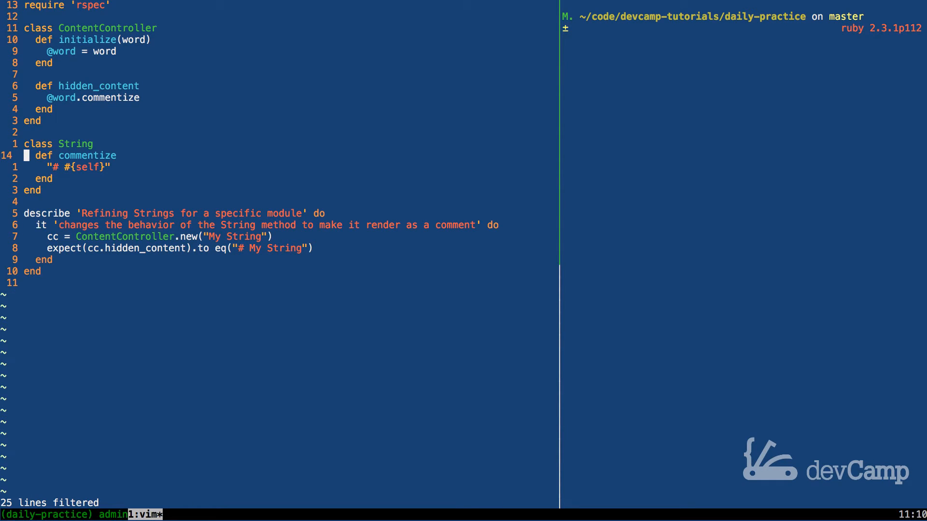
# Cut the String class block to move it above ContentController.
pyautogui.press('V')
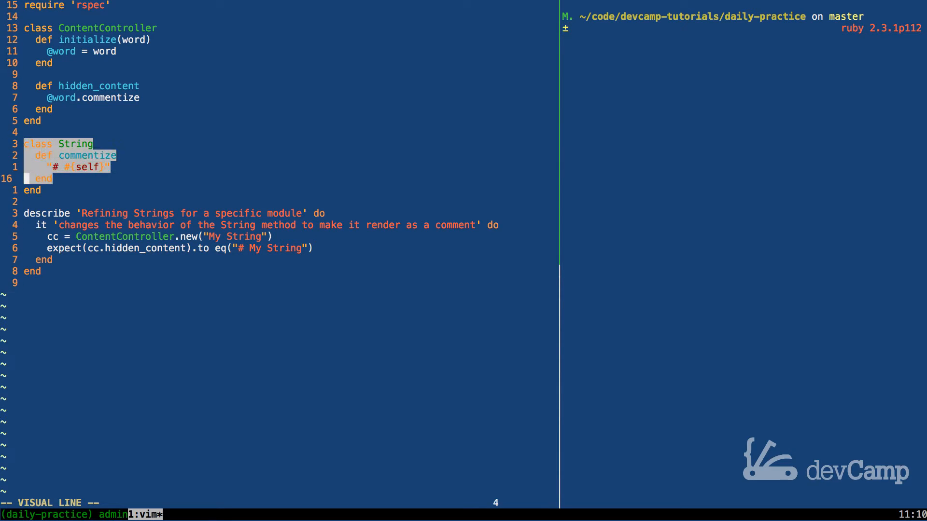
pyautogui.press('d')
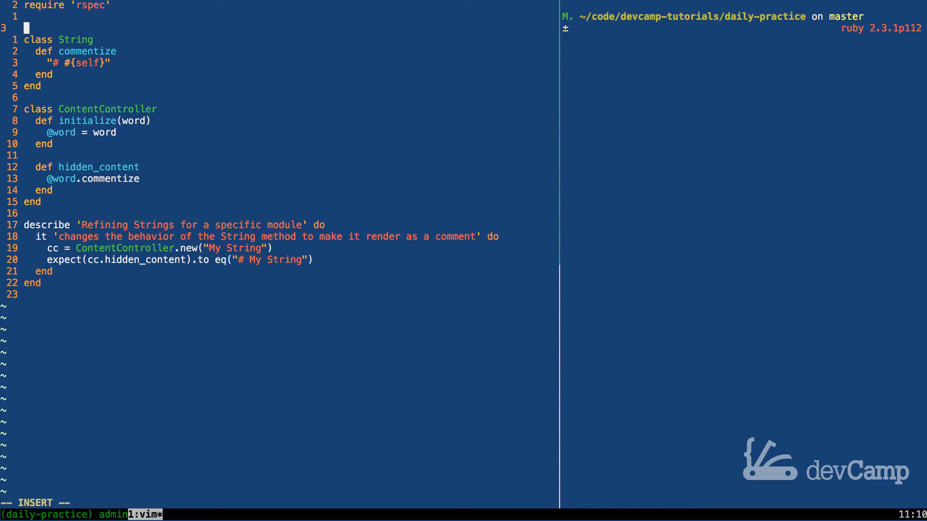
# Wrap commentize in module RubyContent as a refine String do block.
pyautogui.write('module Rub')
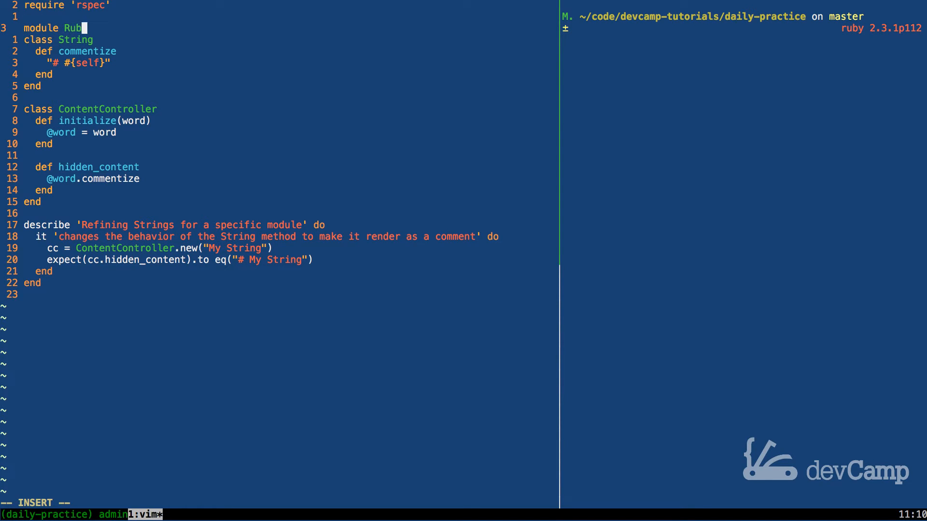
pyautogui.write('Content')
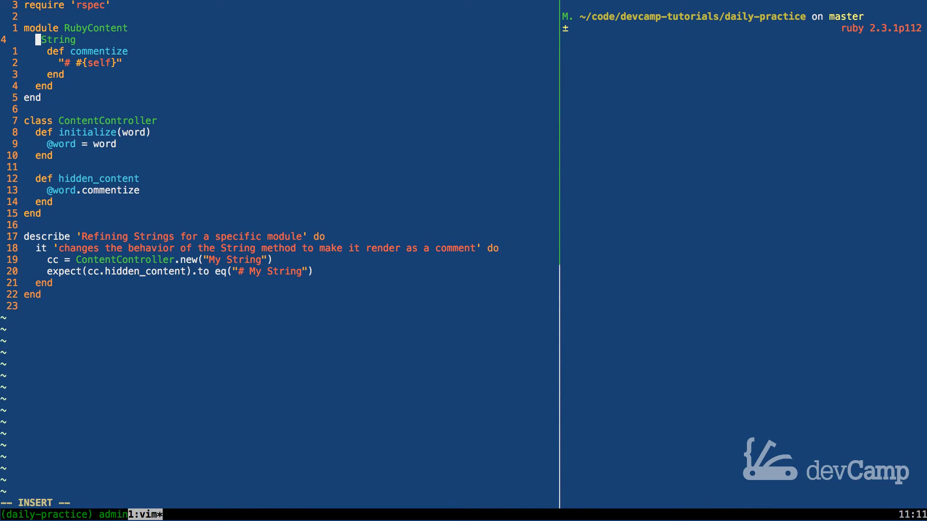
pyautogui.write('refine')
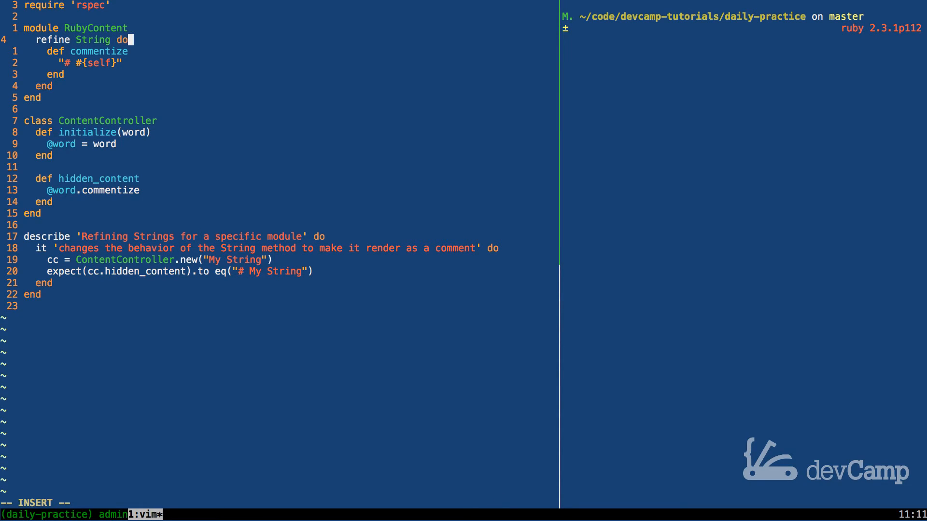
pyautogui.press('Escape')
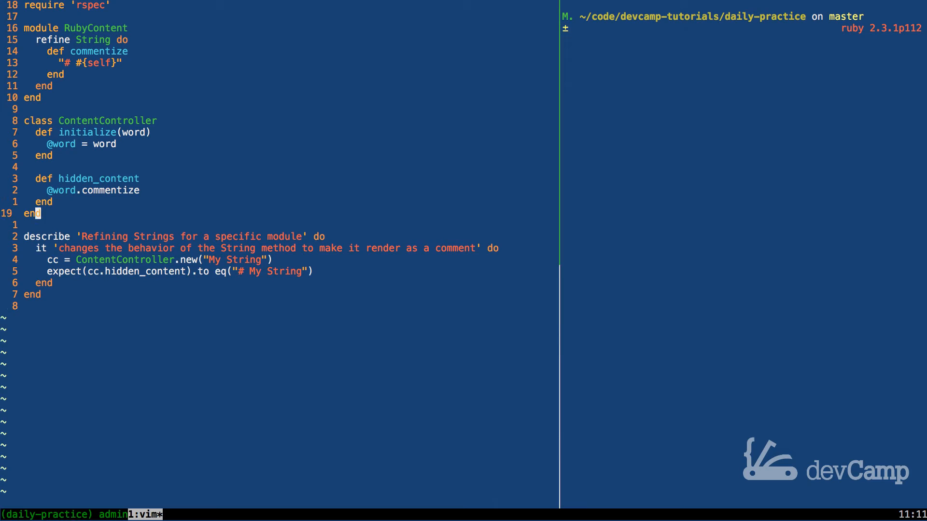
# Add a scratch line "My comment".commentize to check the refinement's scope.
pyautogui.press('o')
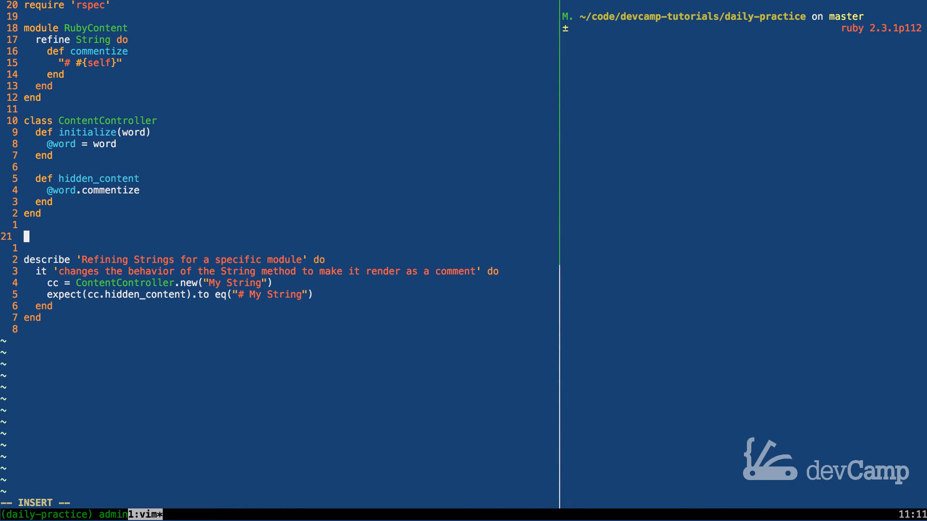
pyautogui.write('"My comm')
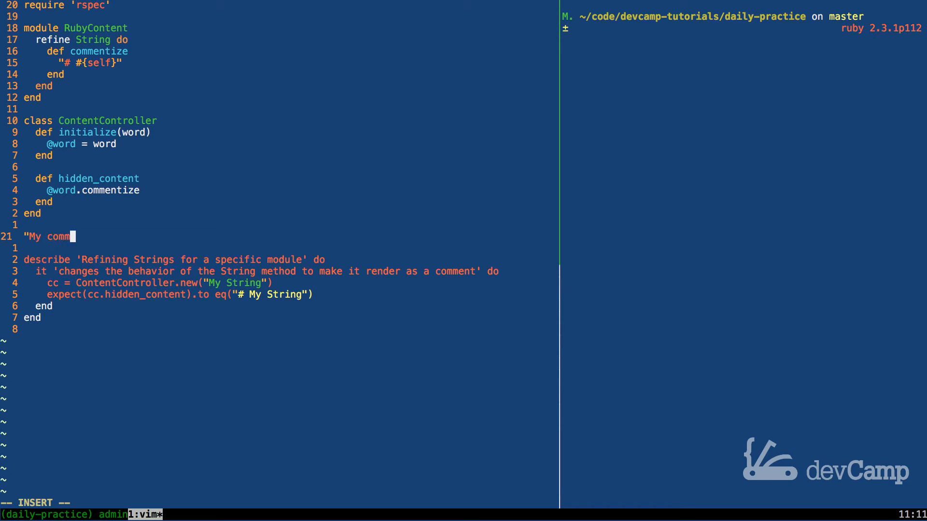
pyautogui.write('ent".')
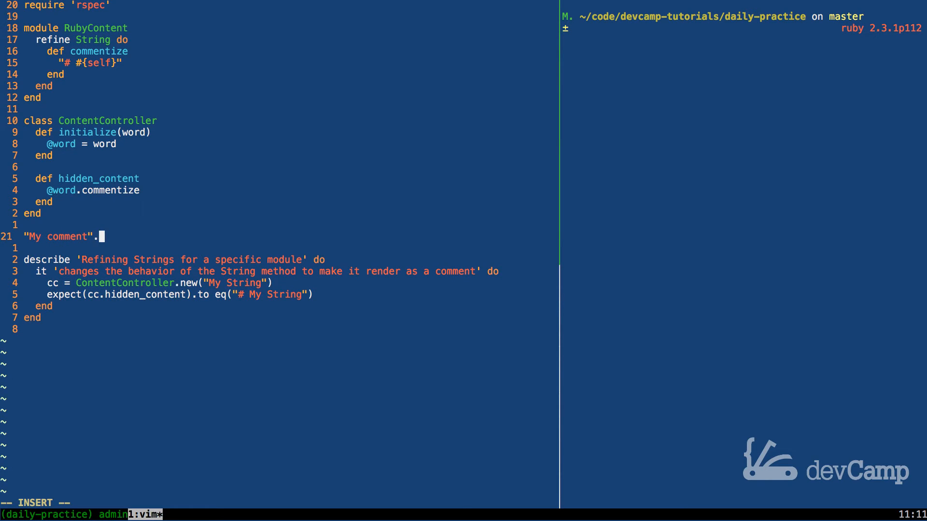
pyautogui.write('commentize  # ~> NoMethodError: undefined method `commentize\' for "My comment":String')
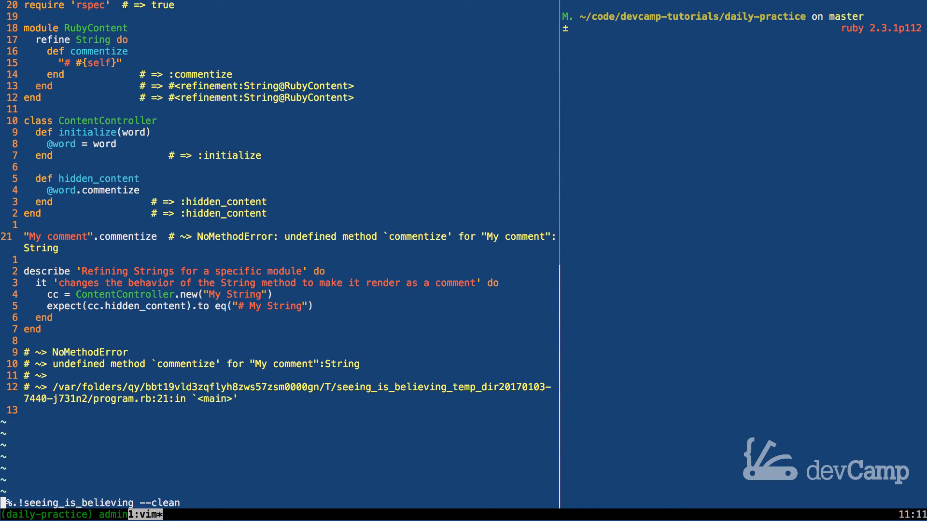
# Clear the NoMethodError annotations and save january/4.rb.
pyautogui.press('Enter')
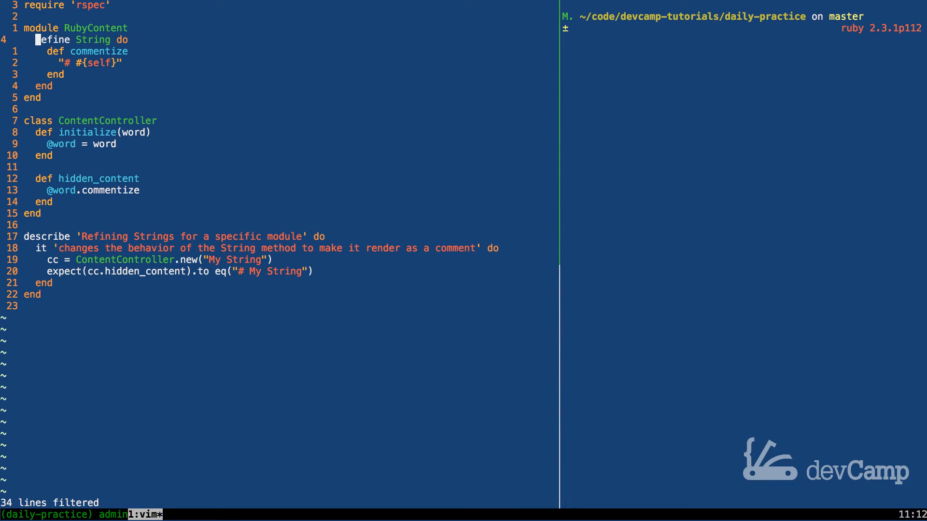
pyautogui.write(':w')
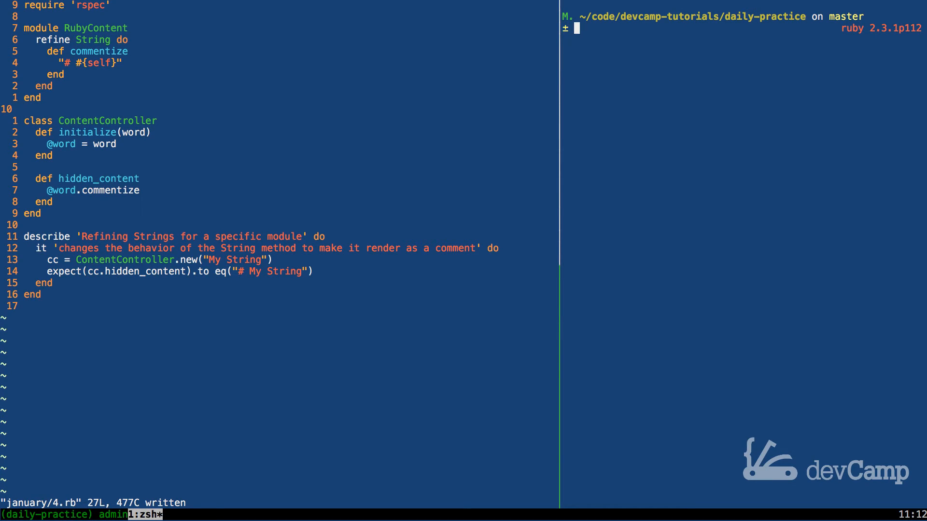
# Run rspec january/4.rb in the terminal, which fails with undefined method commentize.
pyautogui.write('rspec')
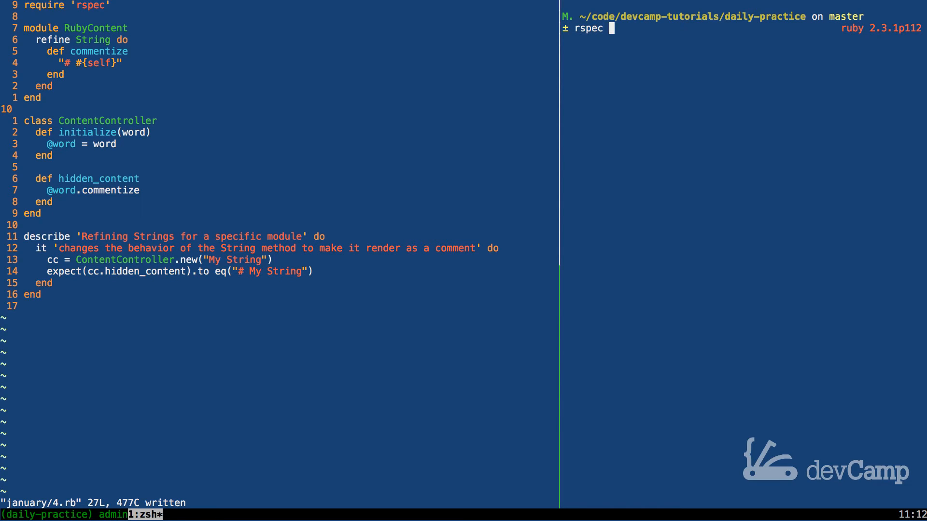
pyautogui.write('january/')
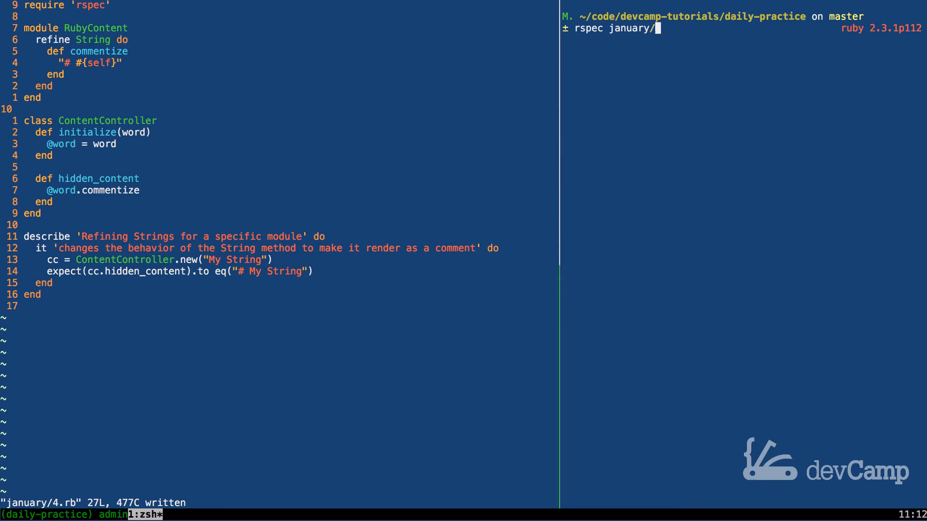
pyautogui.press('Return')
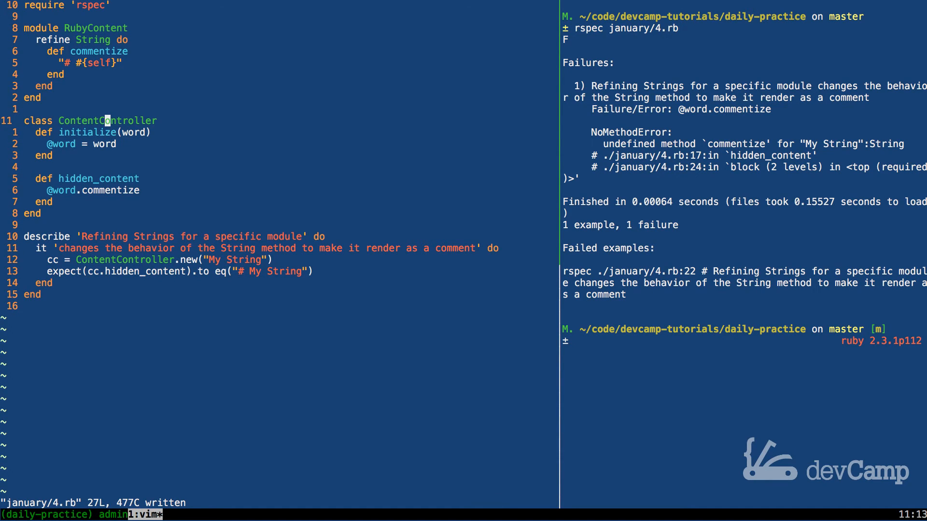
# Declare using RubyContent in ContentController and rerun rspec january/4.rb to a passing result.
pyautogui.write('using')
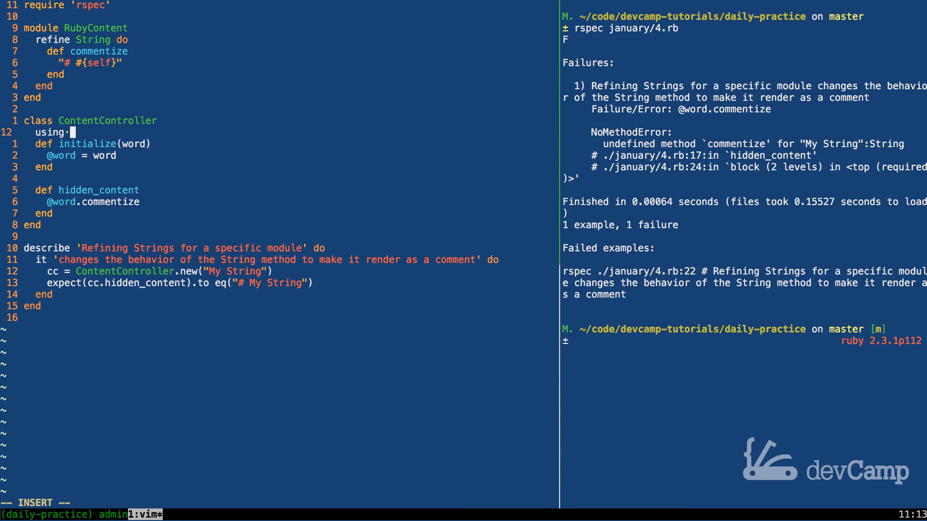
pyautogui.write('RubyContent')
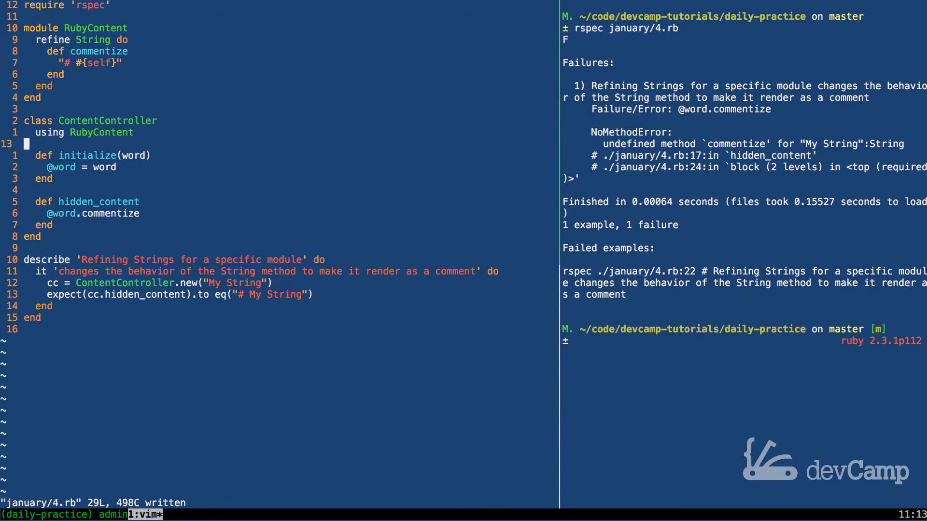
pyautogui.write('rspec january/4.rb')
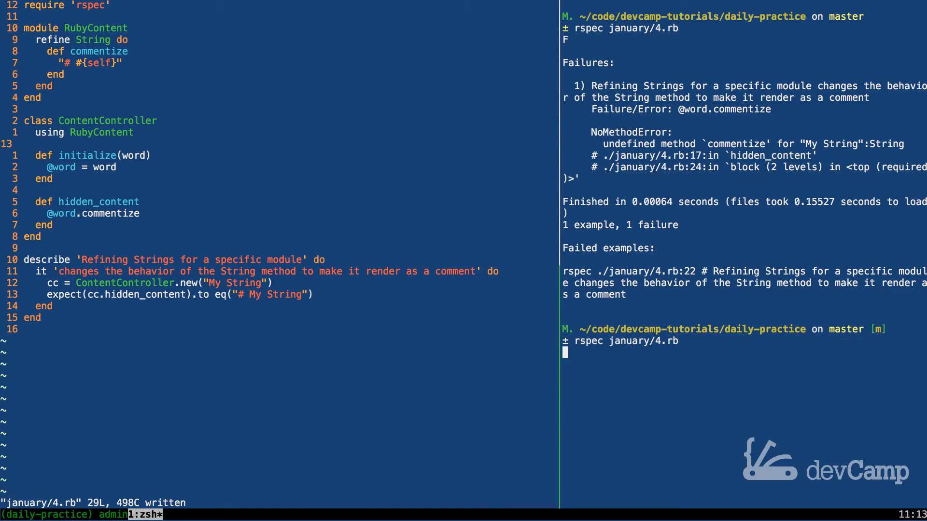
pyautogui.press('Enter')
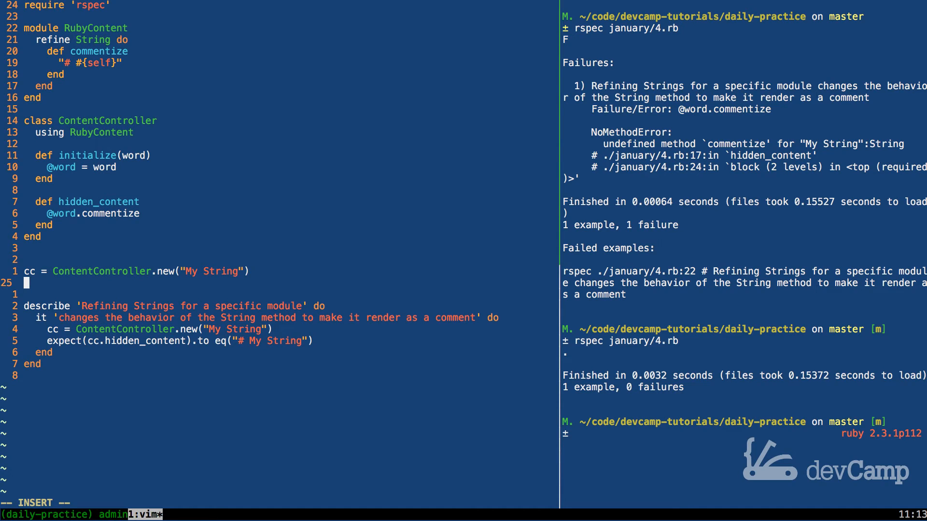
# Add cc.hidden_content below the cc = ContentController.new line.
pyautogui.write('cc')
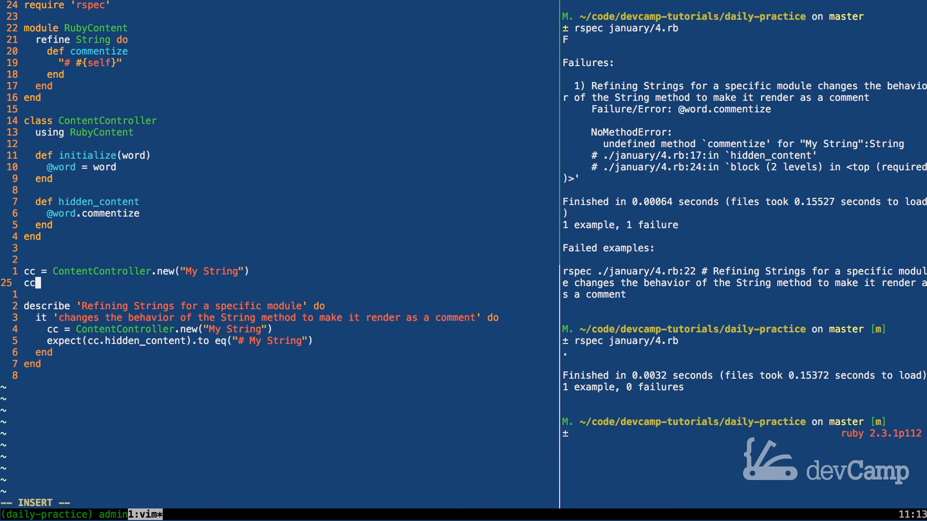
pyautogui.write('.h')
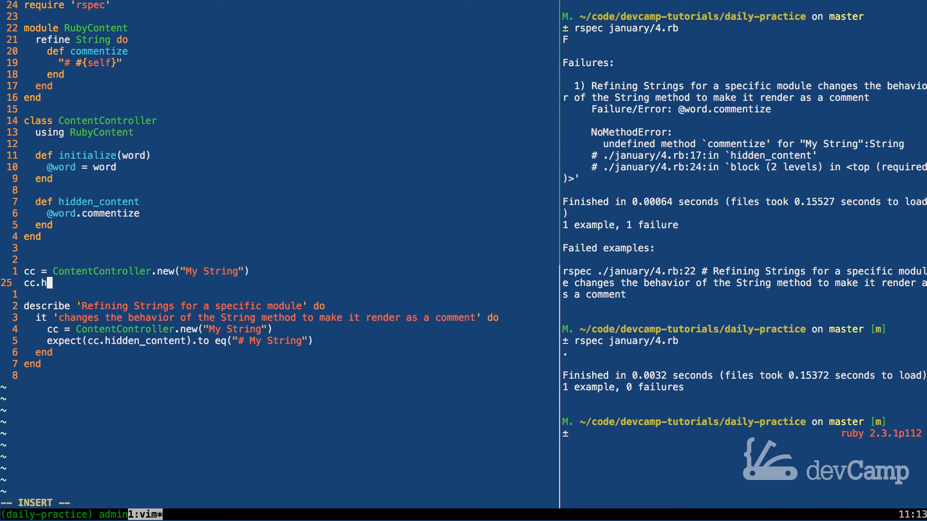
pyautogui.write('idden_content')
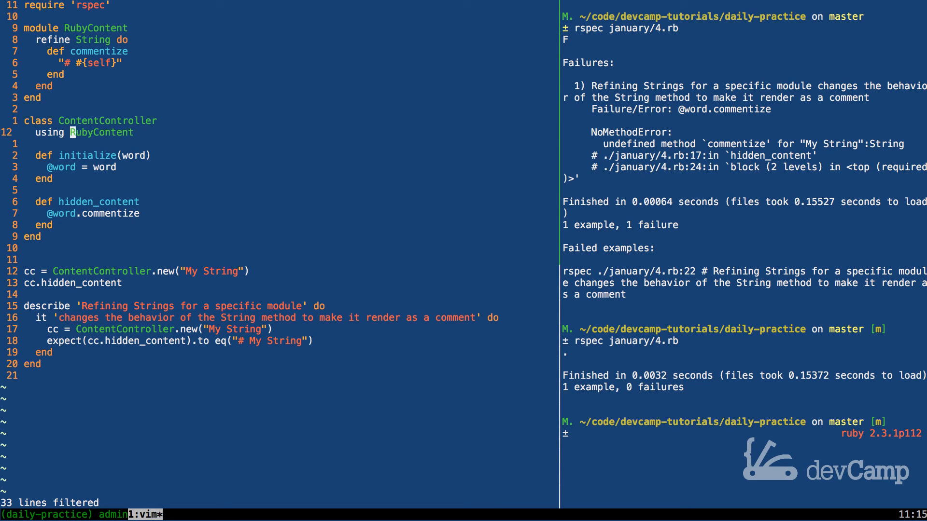
# Declare class HtmlController with using HtmlContent after ContentController.
pyautogui.press('j')
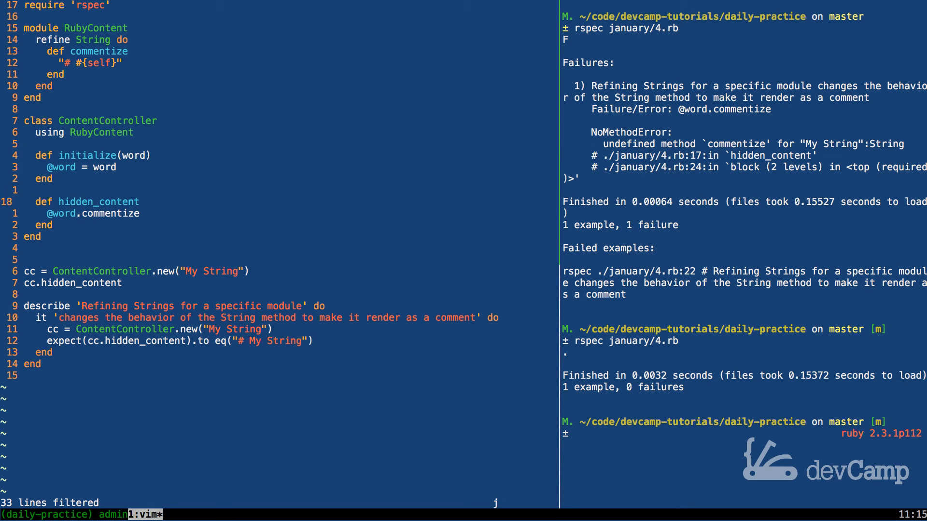
pyautogui.press('o')
pyautogui.write('class H')
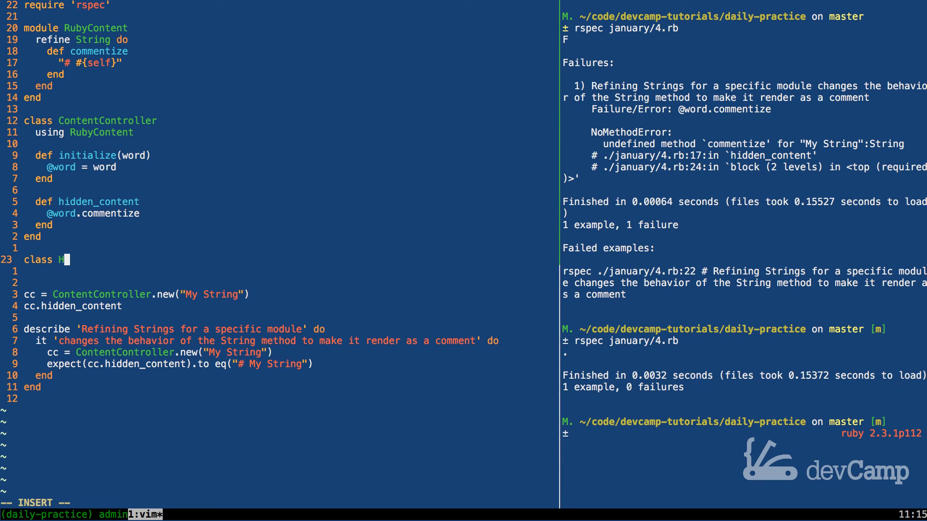
pyautogui.write('tmlControll')
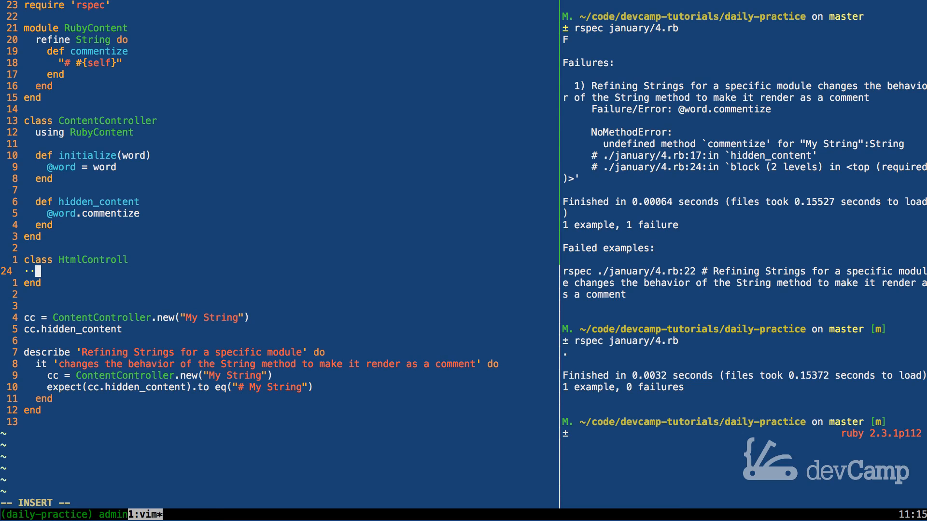
pyautogui.write('using H')
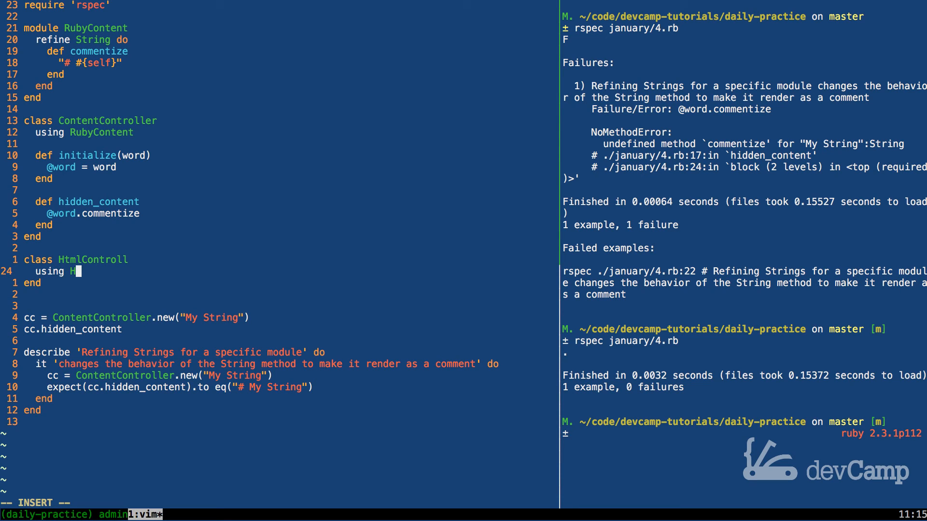
pyautogui.write('tmlContent')
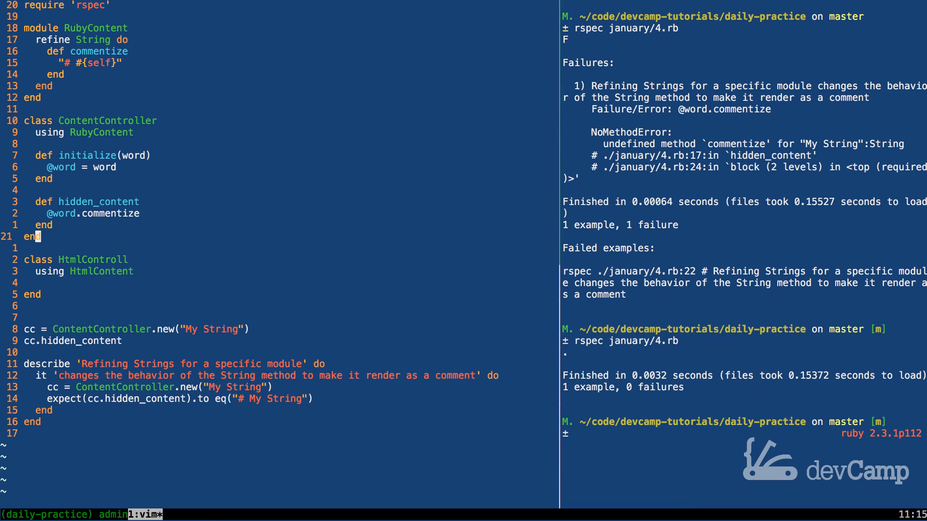
# Copy ContentController's initialize and hidden_content methods into HtmlController.
pyautogui.press('V')
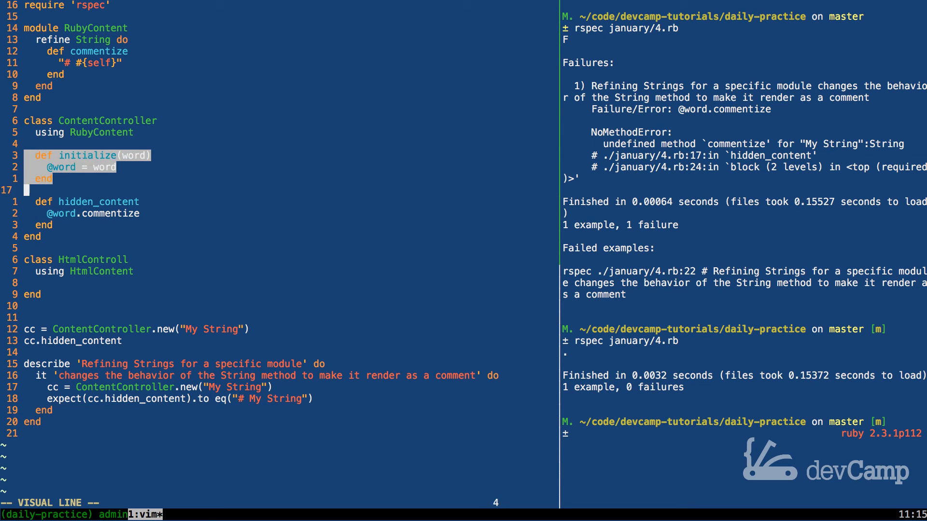
pyautogui.press('y')
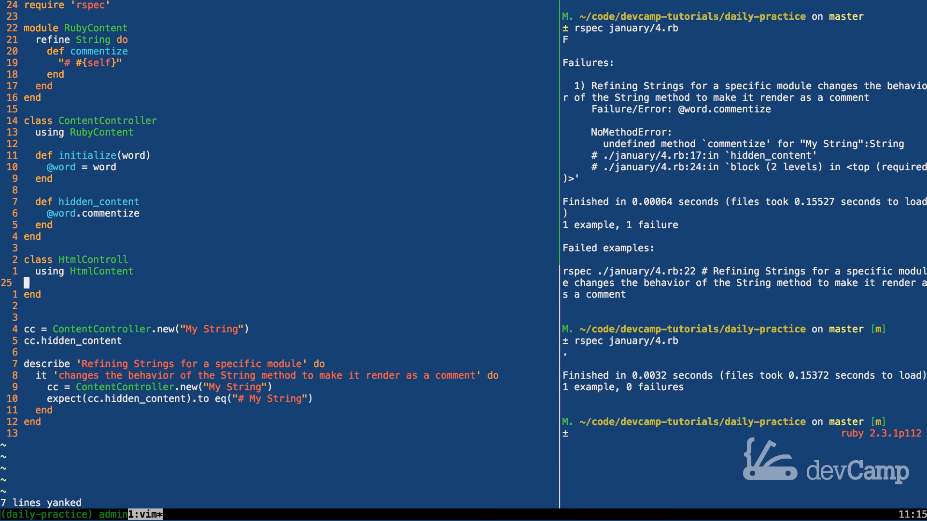
pyautogui.press('p')
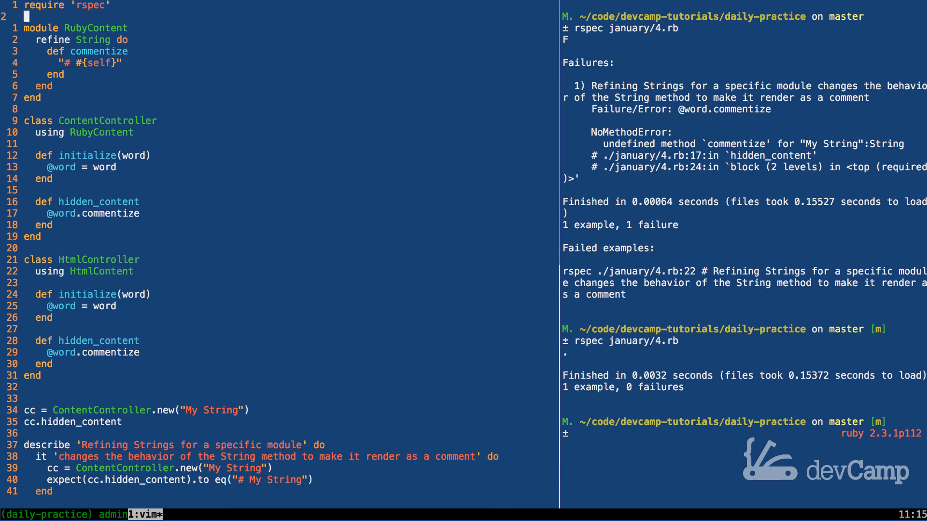
# Duplicate RubyContent as HtmlContent with commentize returning "<!-- #{self} -->".
pyautogui.press('V')
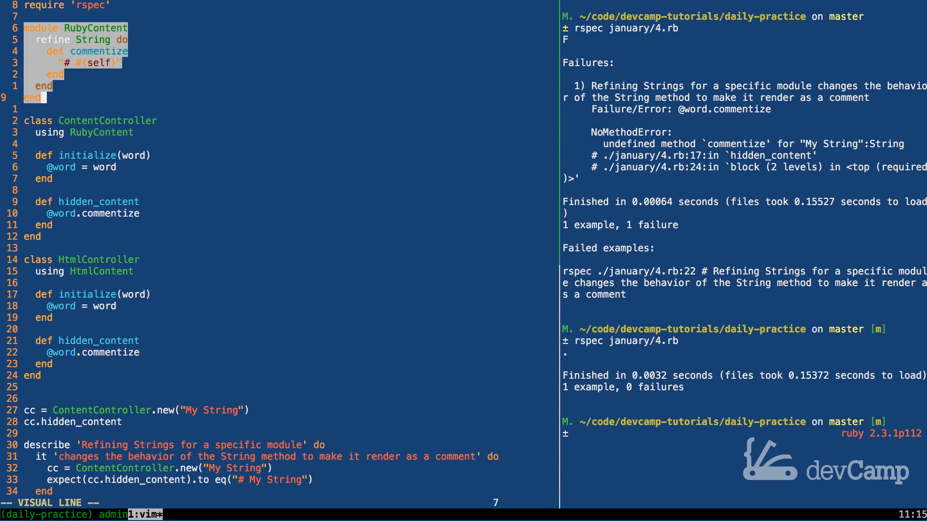
pyautogui.press('y')
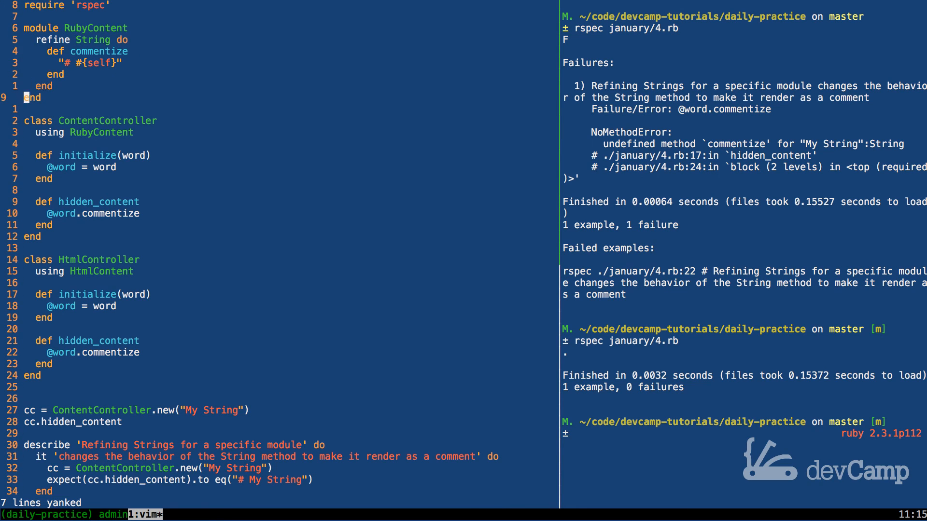
pyautogui.press('p')
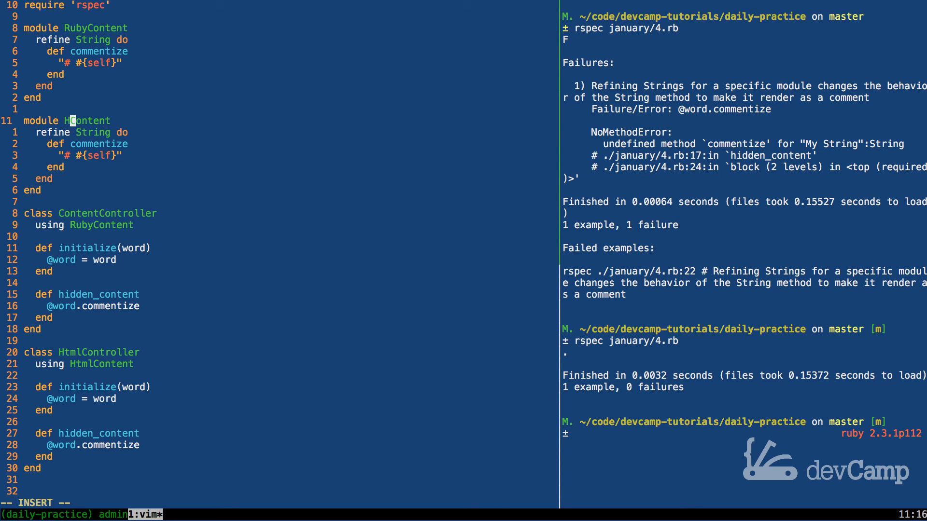
pyautogui.write('tml')
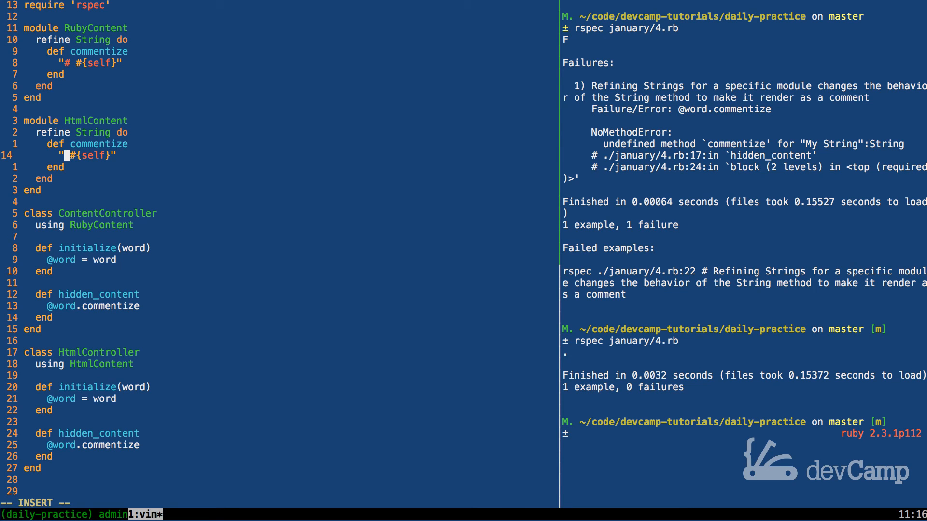
pyautogui.write('<!--')
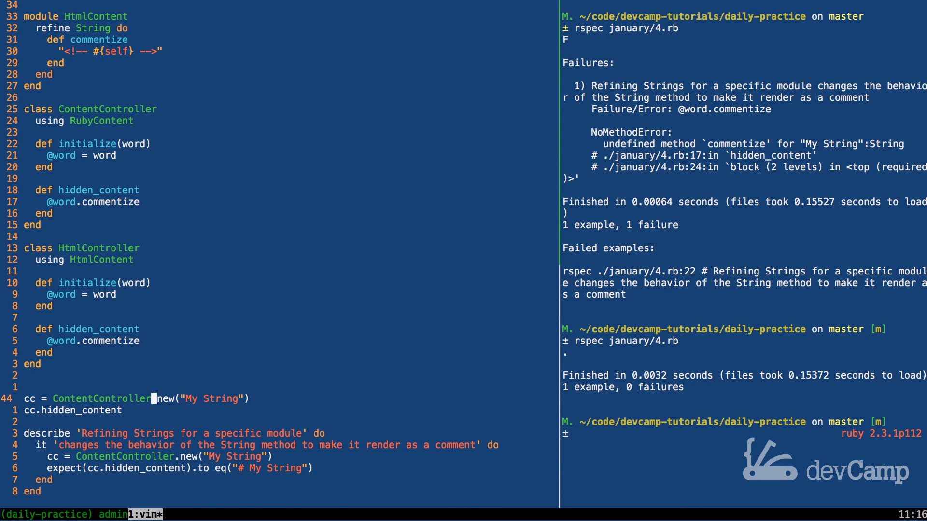
# Duplicate the cc lines as an html variable using HtmlController with "My Html Content".
pyautogui.press('V')
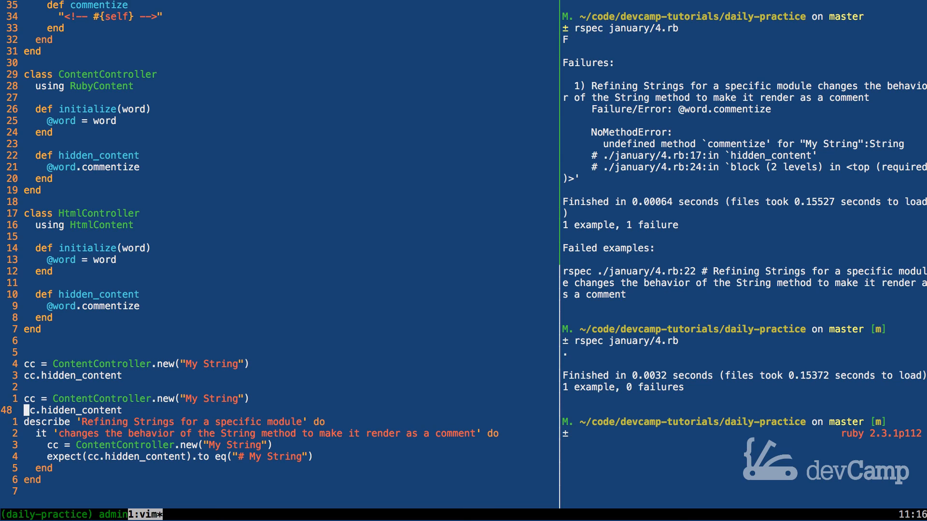
pyautogui.press('dd')
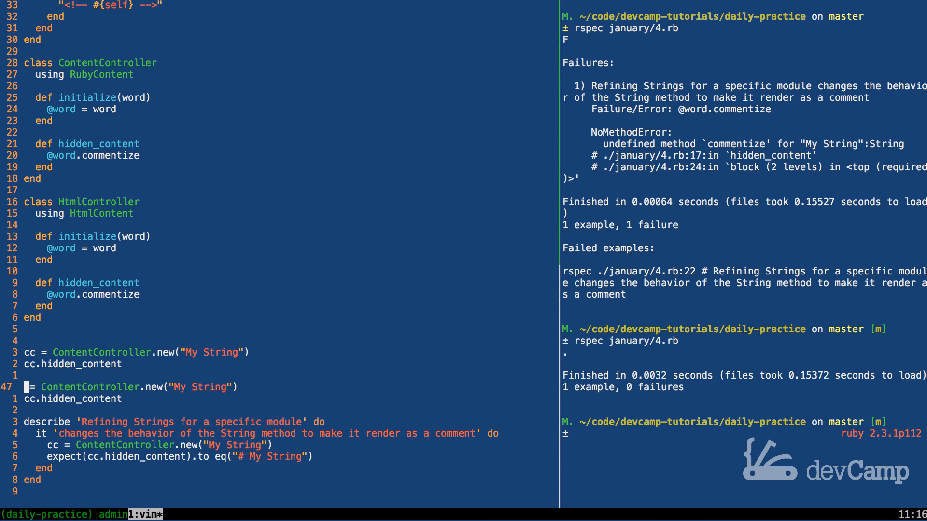
pyautogui.write('html')
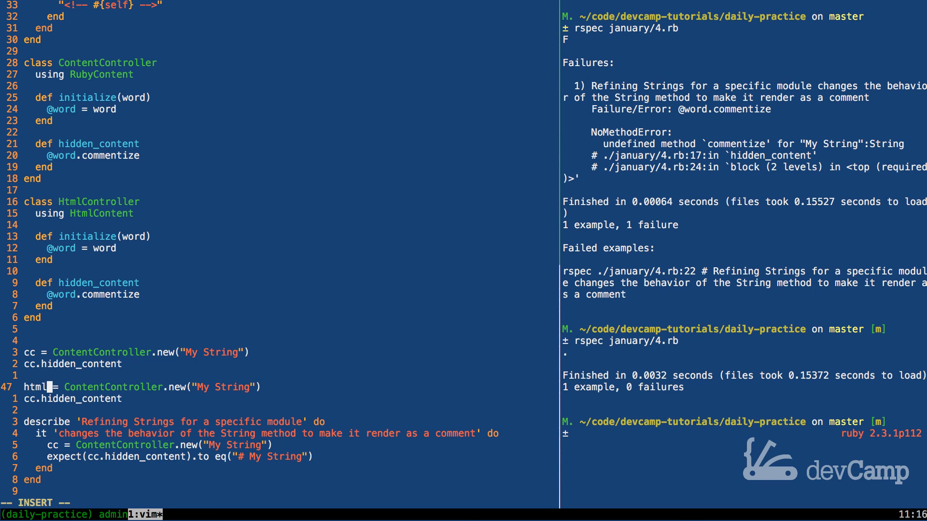
pyautogui.press('Escape')
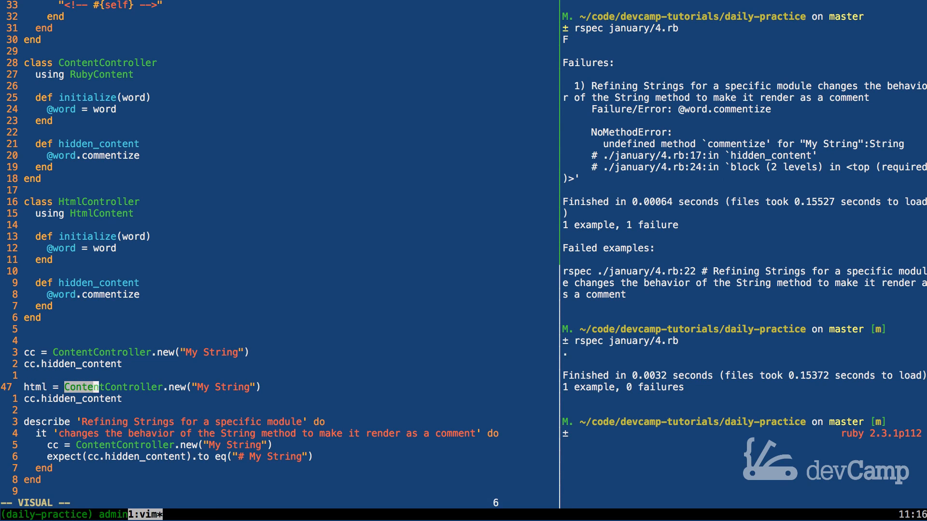
pyautogui.press('c')
pyautogui.write('Html')
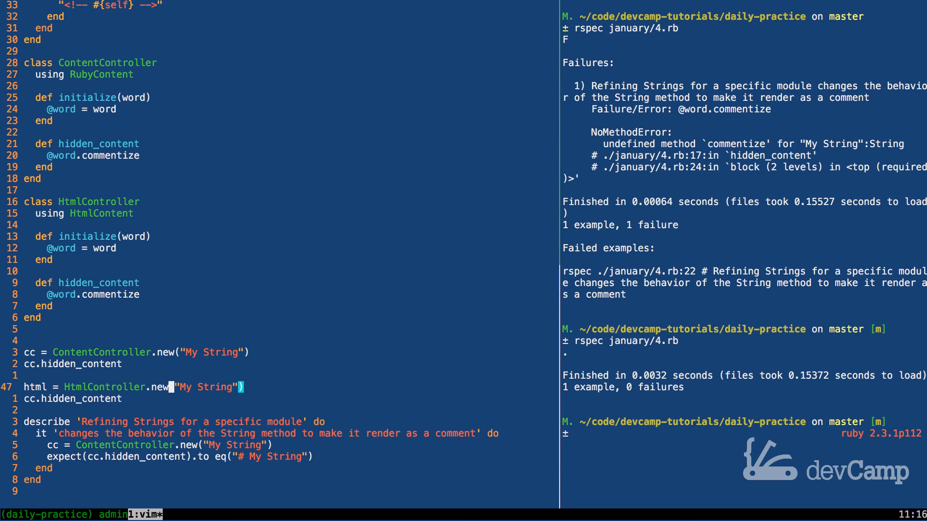
pyautogui.press('v')
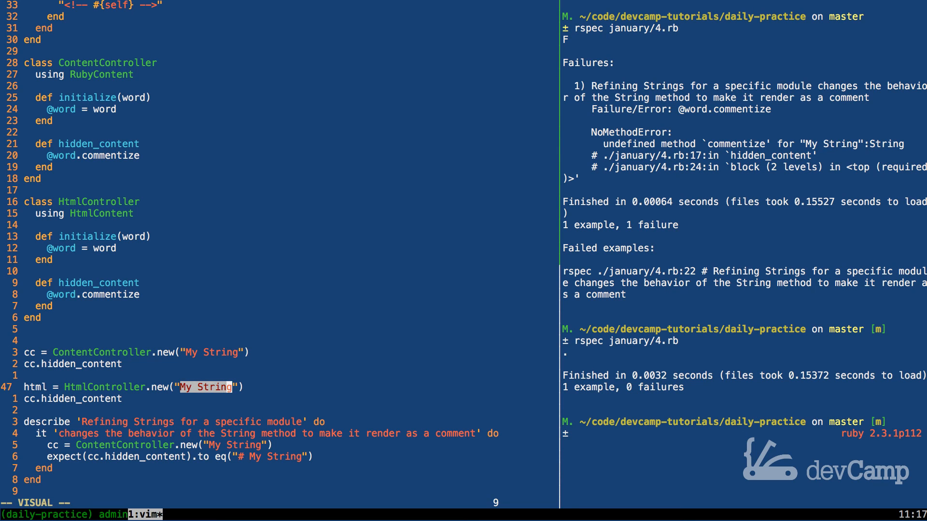
pyautogui.write('My Html Content')
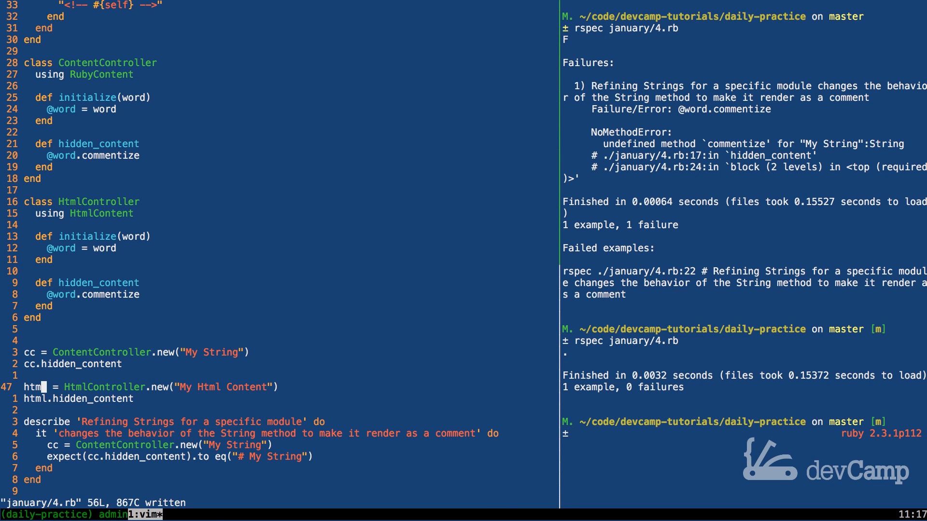
# Annotate the buffer with seeing_is_believing, revealing "# My String" and "<!-- My Html Content -->" results.
pyautogui.write(':%!seeing_is_believing --timeout 12 --line-length 500 --number-of-captures 300 --alignment-strategy chunk')
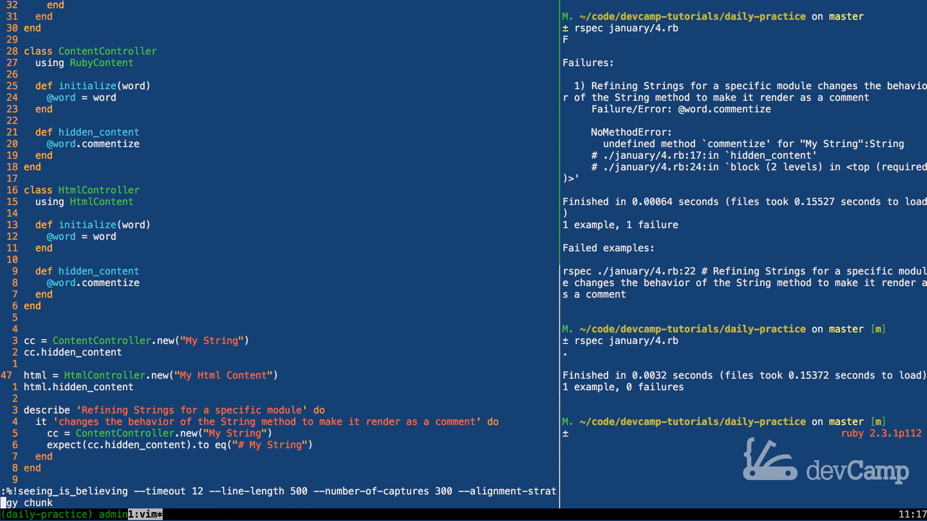
pyautogui.press('Return')
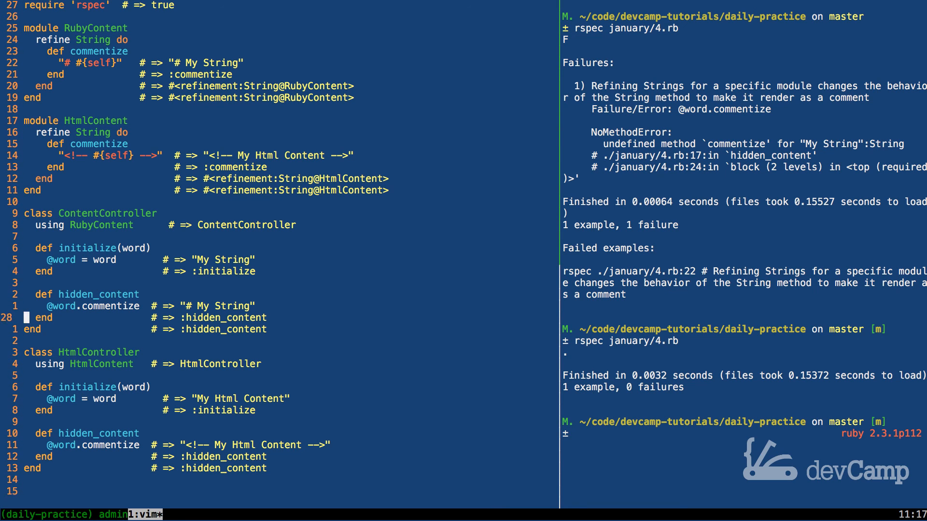
pyautogui.scroll(-3)
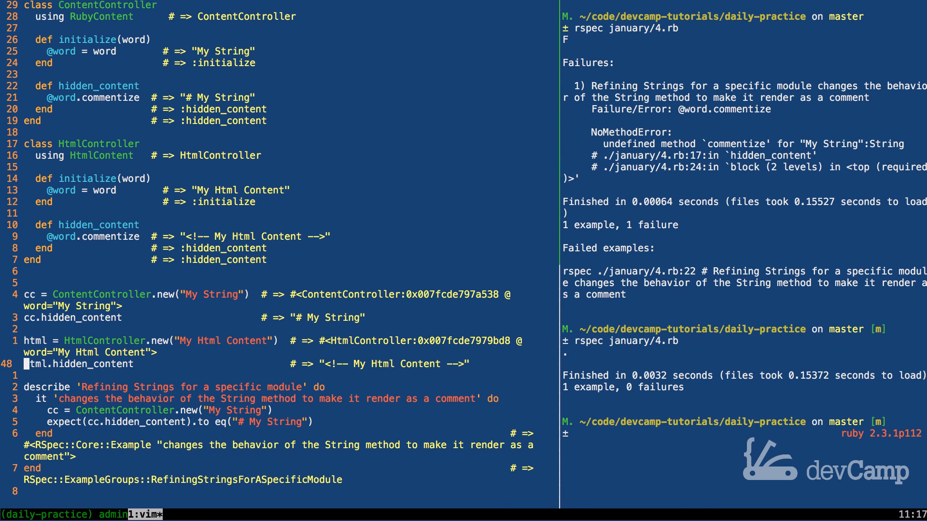